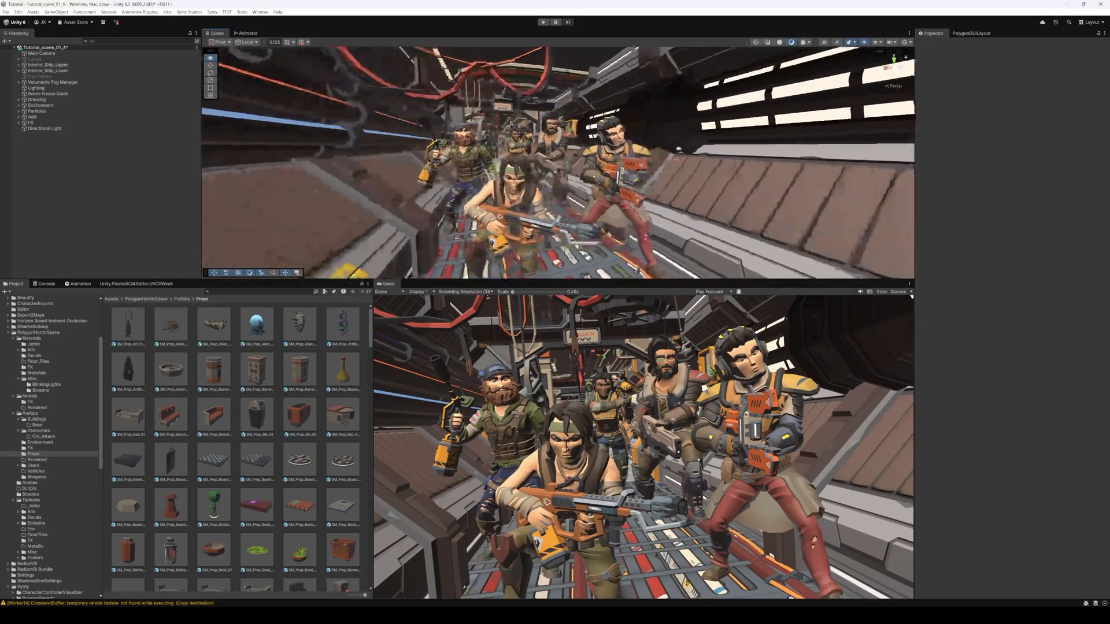
Set Environment lighting source to Gradient with sky/equator/ground colours and enable Linear fog.
{"action": "left_click", "coordinate": [260, 11]}
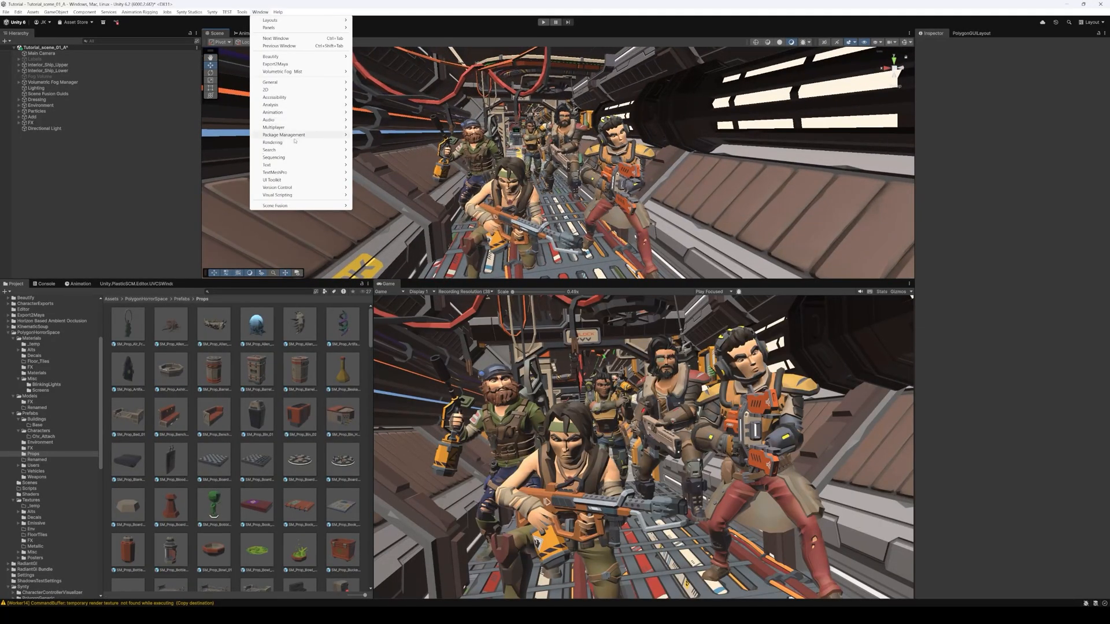
{"action": "left_click", "coordinate": [271, 142]}
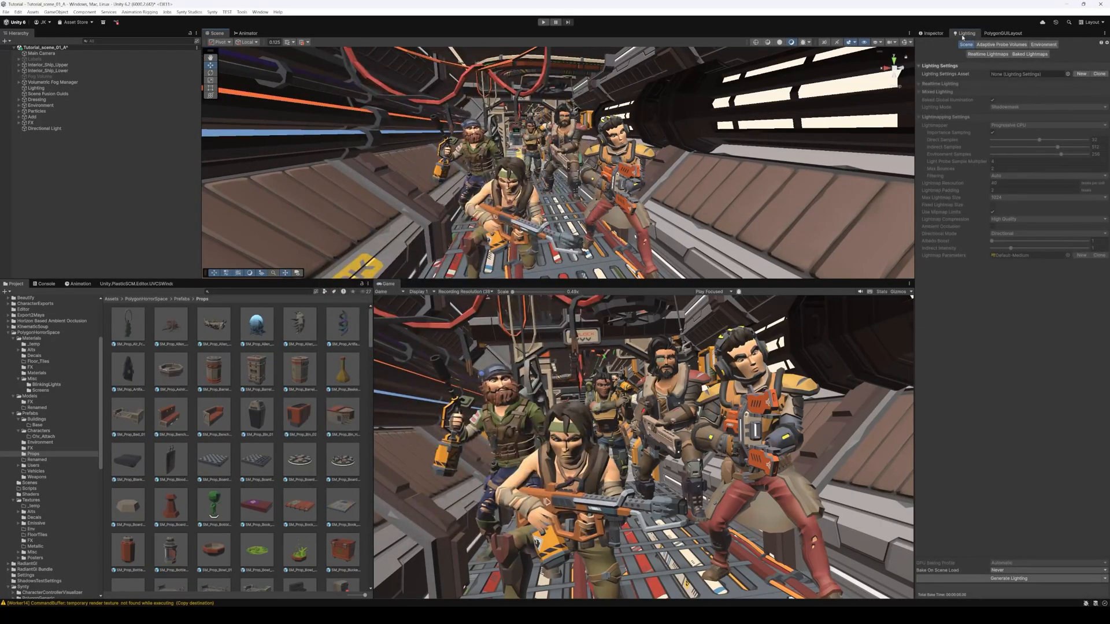
{"action": "left_click", "coordinate": [1041, 44]}
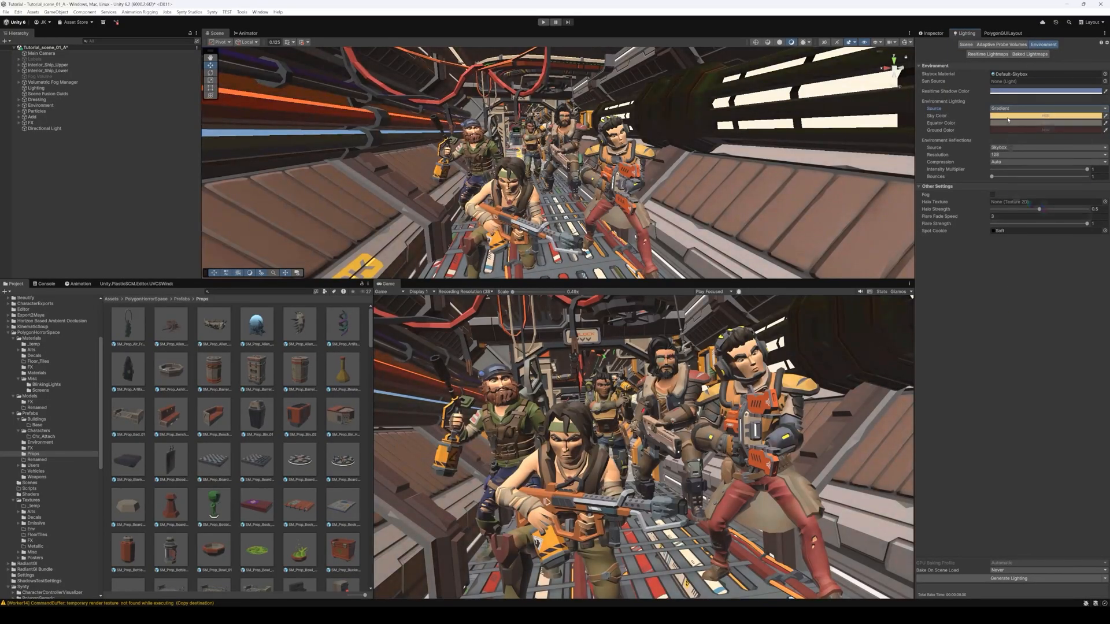
{"action": "left_click", "coordinate": [1044, 116]}
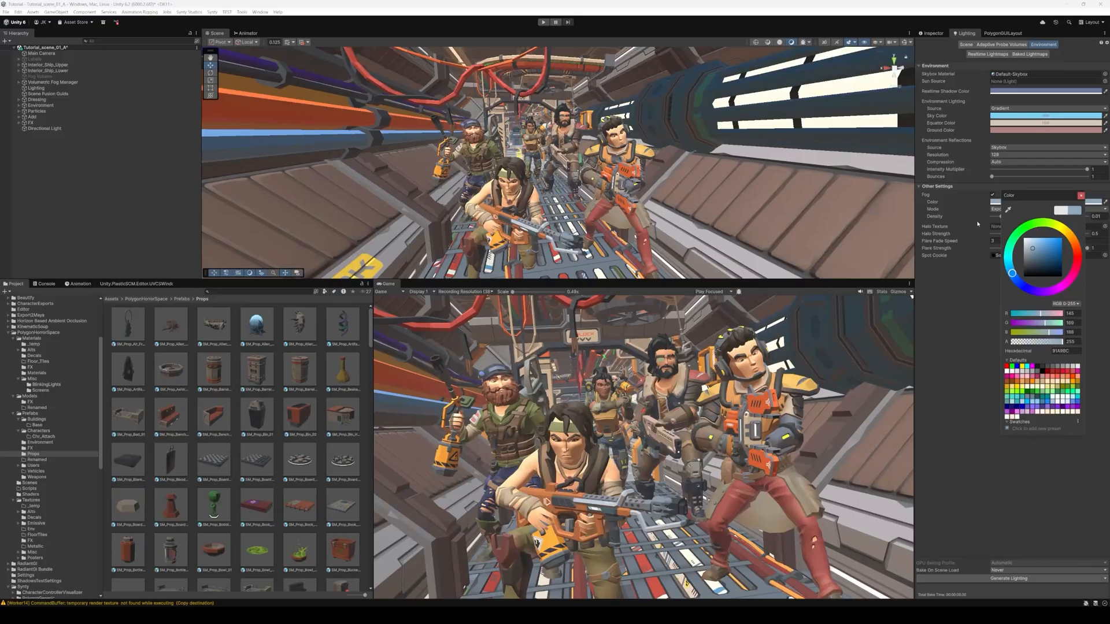
{"action": "left_click", "coordinate": [1040, 223]}
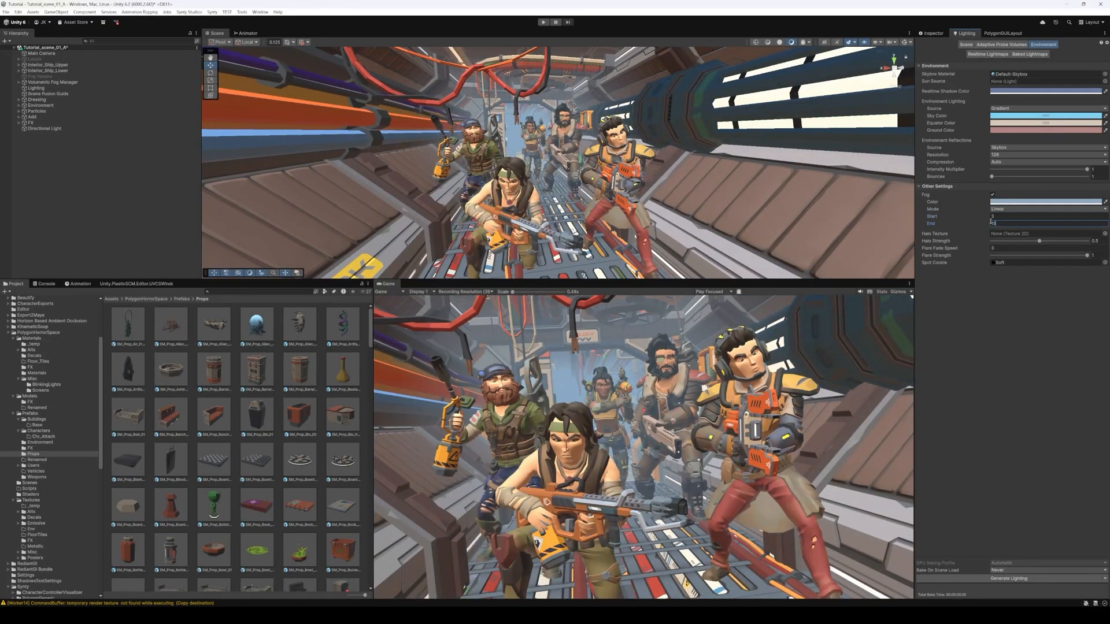
Make the Directional Light cast Soft Shadows and choose the shadow bias source.
{"action": "left_click", "coordinate": [45, 128]}
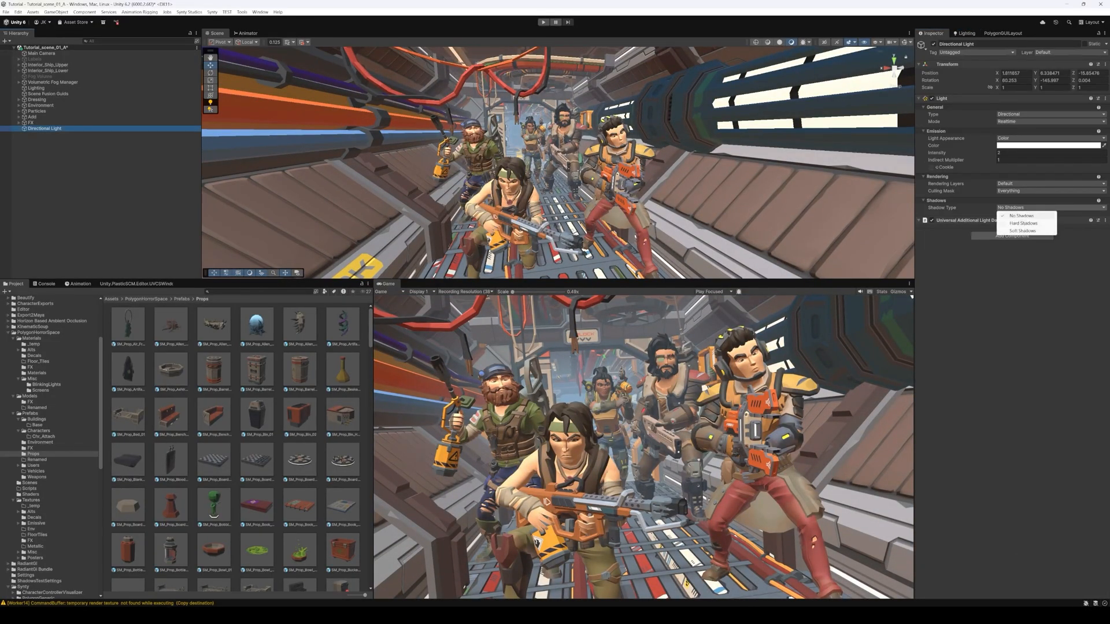
{"action": "left_click", "coordinate": [1023, 232]}
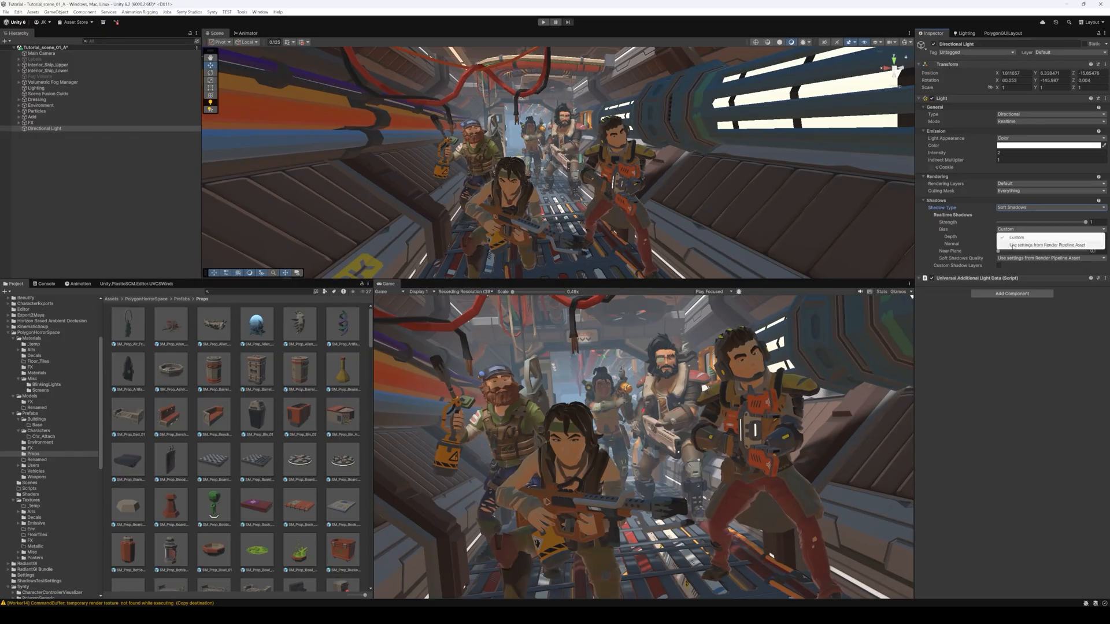
{"action": "left_click", "coordinate": [1015, 236]}
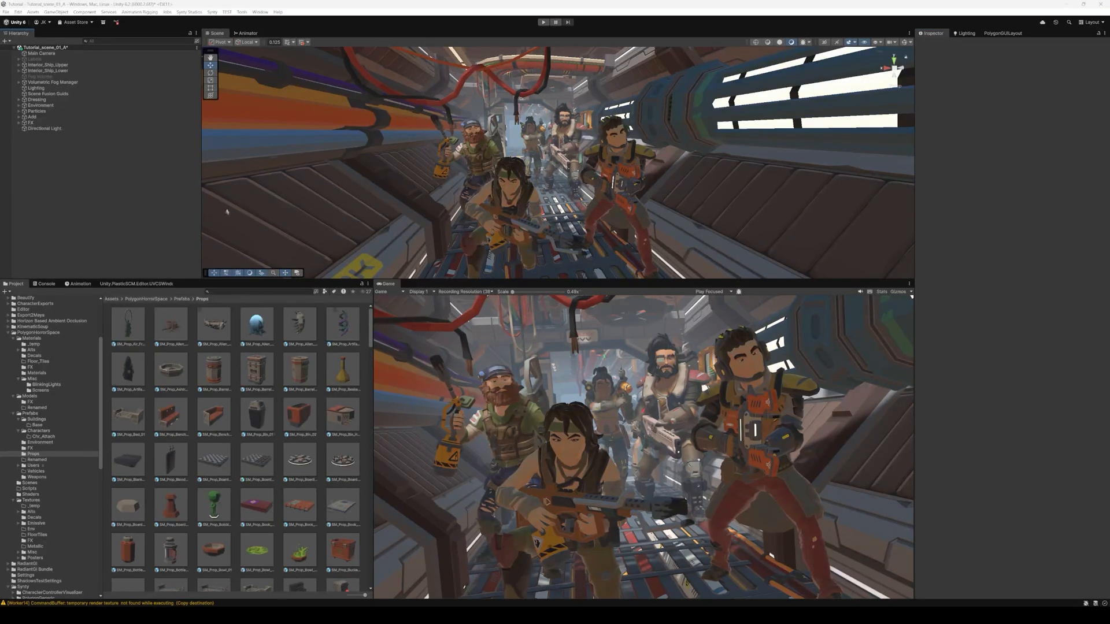
Enable post-processing on the Main Camera and choose an anti-aliasing method.
{"action": "left_click", "coordinate": [42, 53]}
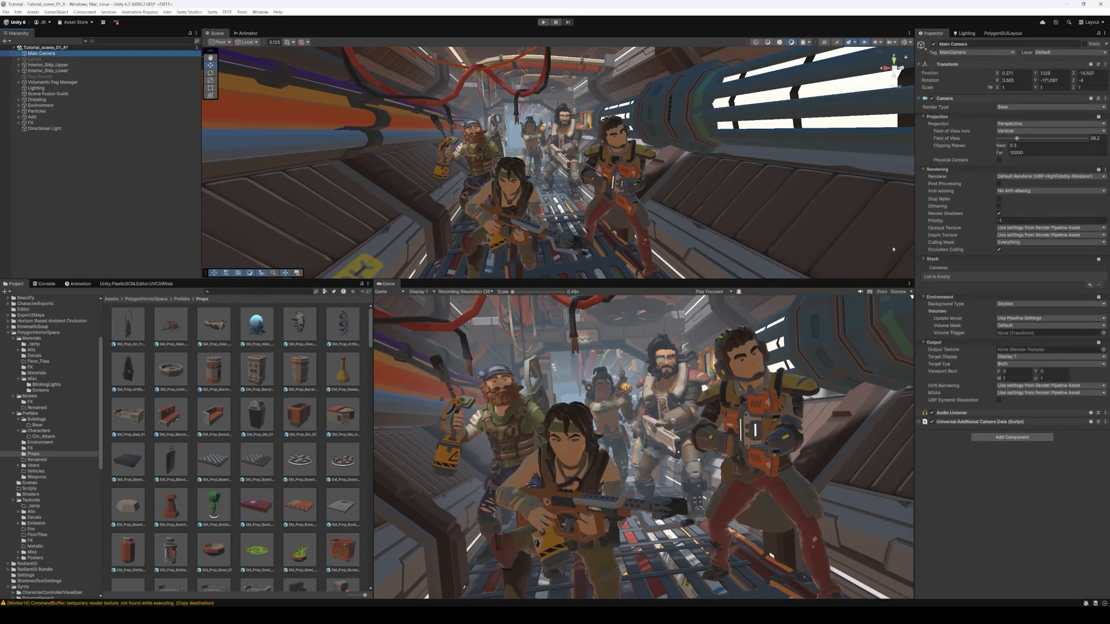
{"action": "left_click", "coordinate": [1047, 191]}
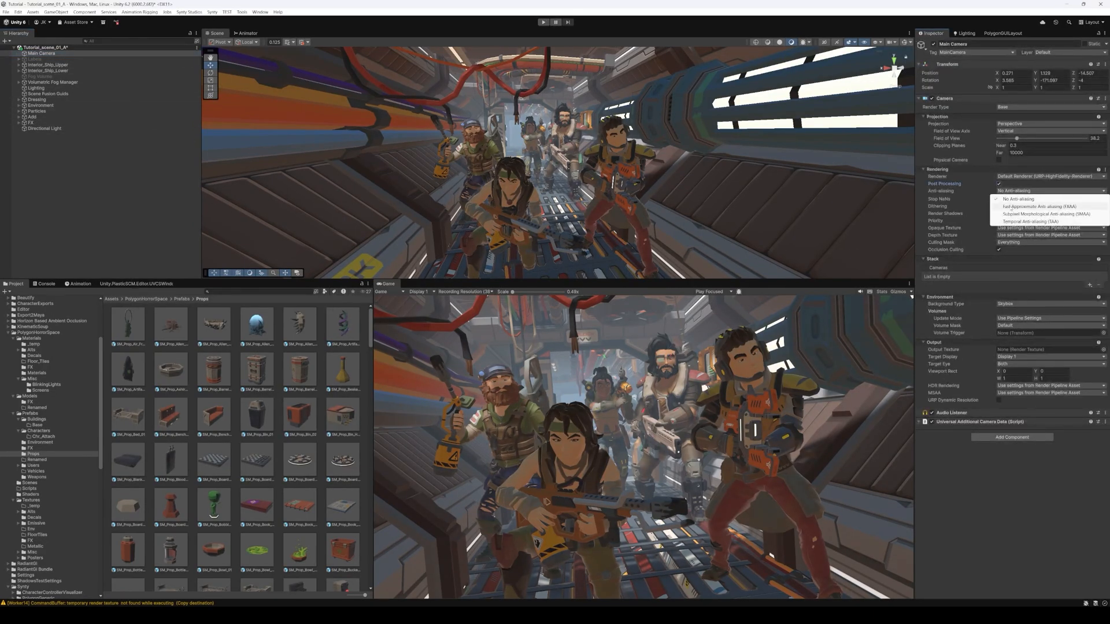
{"action": "left_click", "coordinate": [59, 12]}
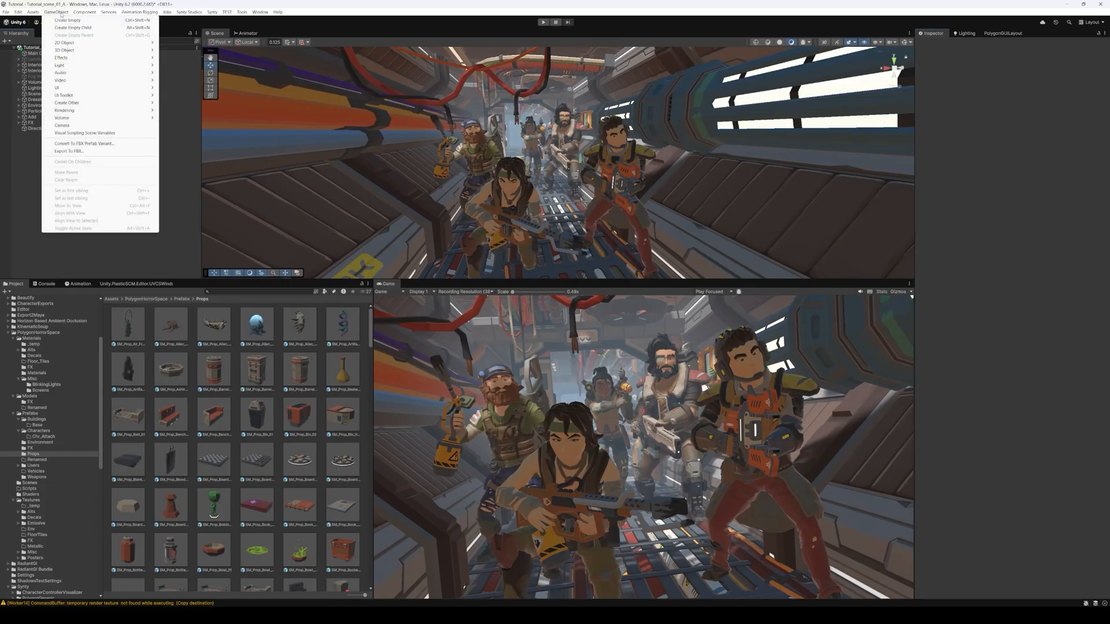
Create a Global Volume with a new profile holding Bloom and Vignette overrides.
{"action": "left_click", "coordinate": [61, 118]}
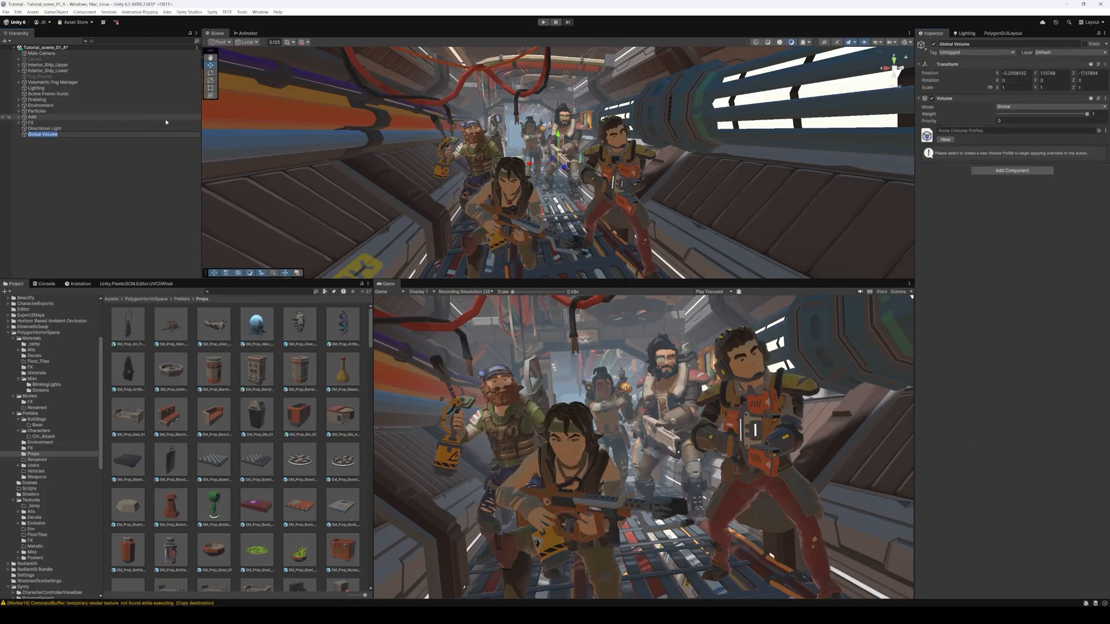
{"action": "left_click", "coordinate": [945, 139]}
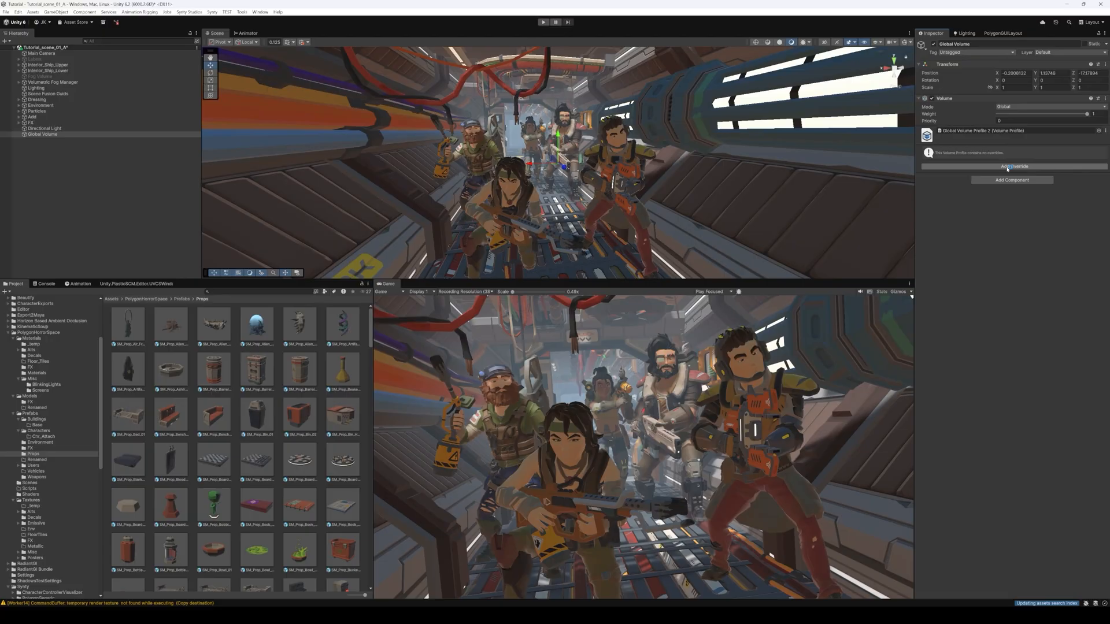
{"action": "left_click", "coordinate": [1014, 167]}
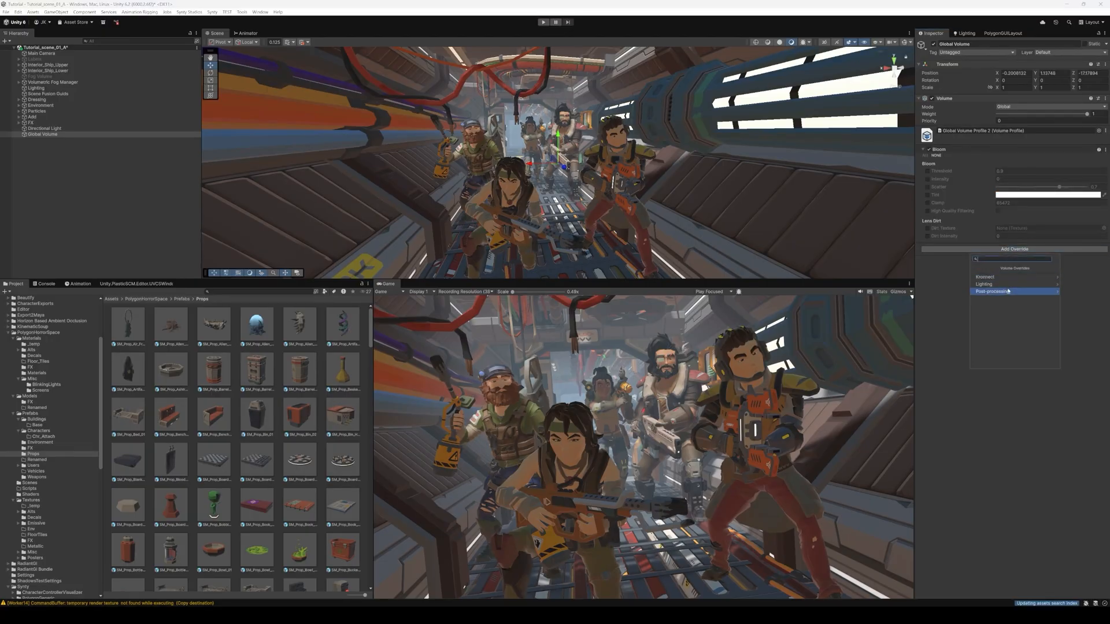
{"action": "left_click", "coordinate": [989, 292]}
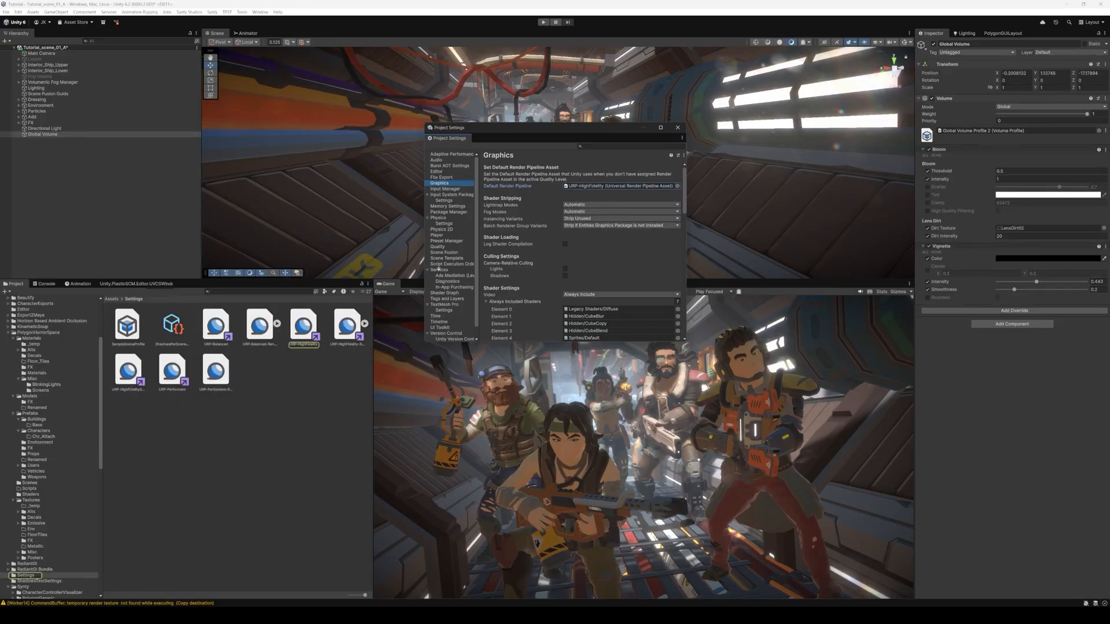
Inspect the URP-HighFidelity pipeline asset and its renderer's feature settings.
{"action": "left_click", "coordinate": [303, 325]}
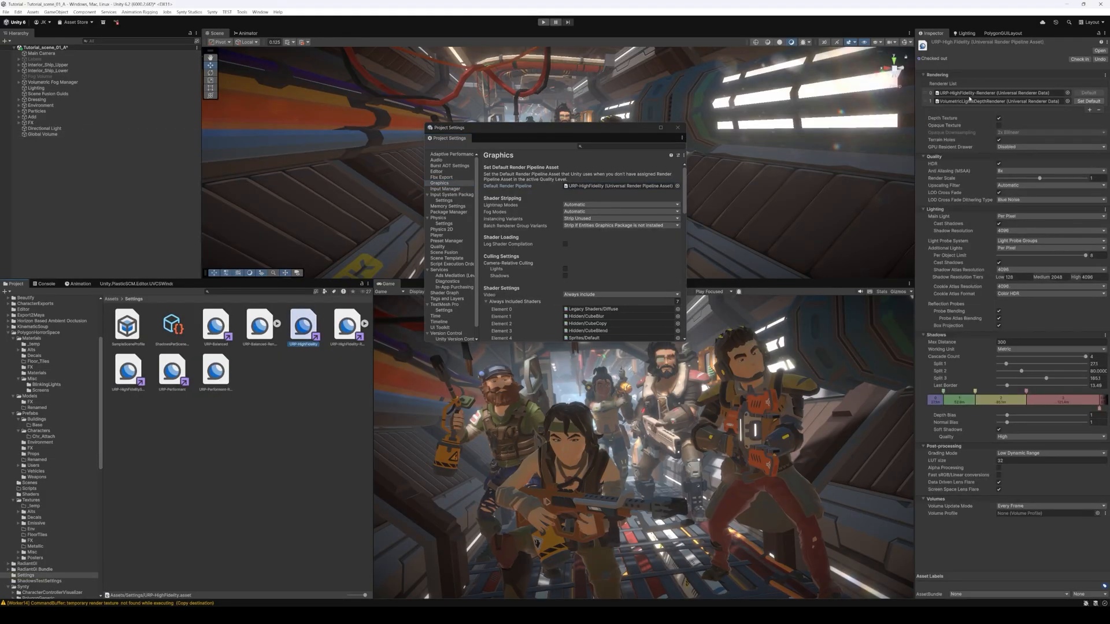
{"action": "left_click", "coordinate": [347, 326]}
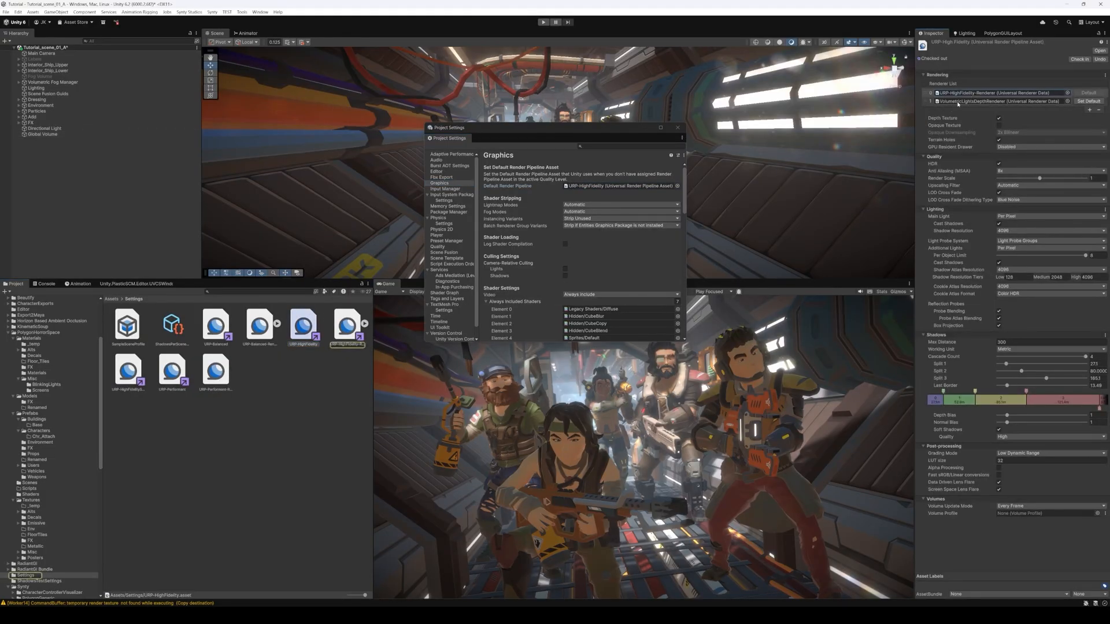
{"action": "left_click", "coordinate": [347, 326]}
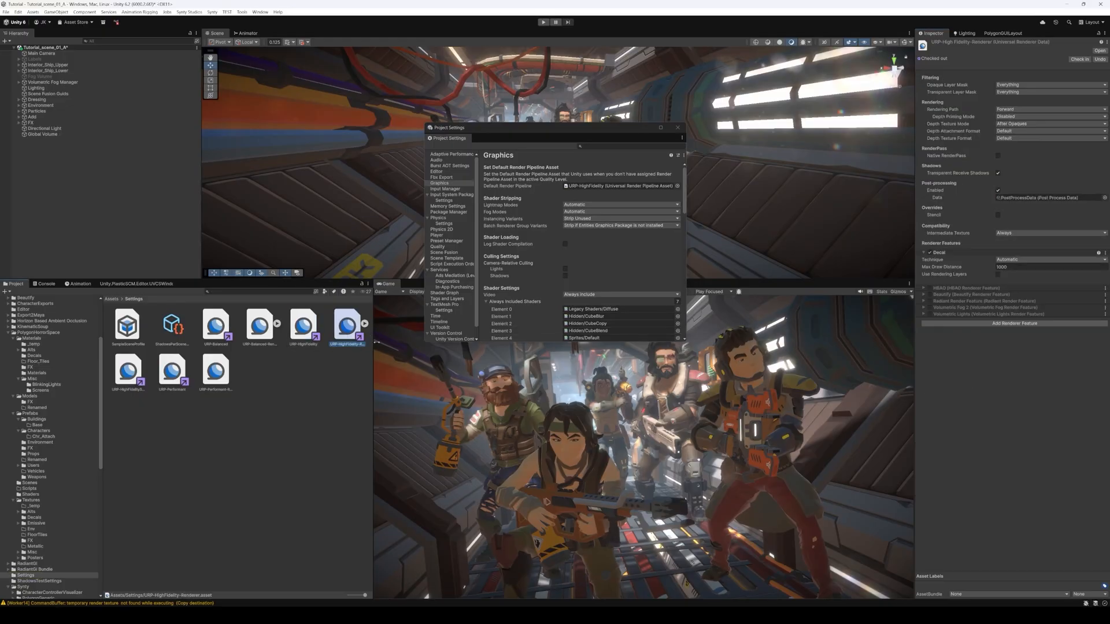
{"action": "left_click", "coordinate": [1014, 322]}
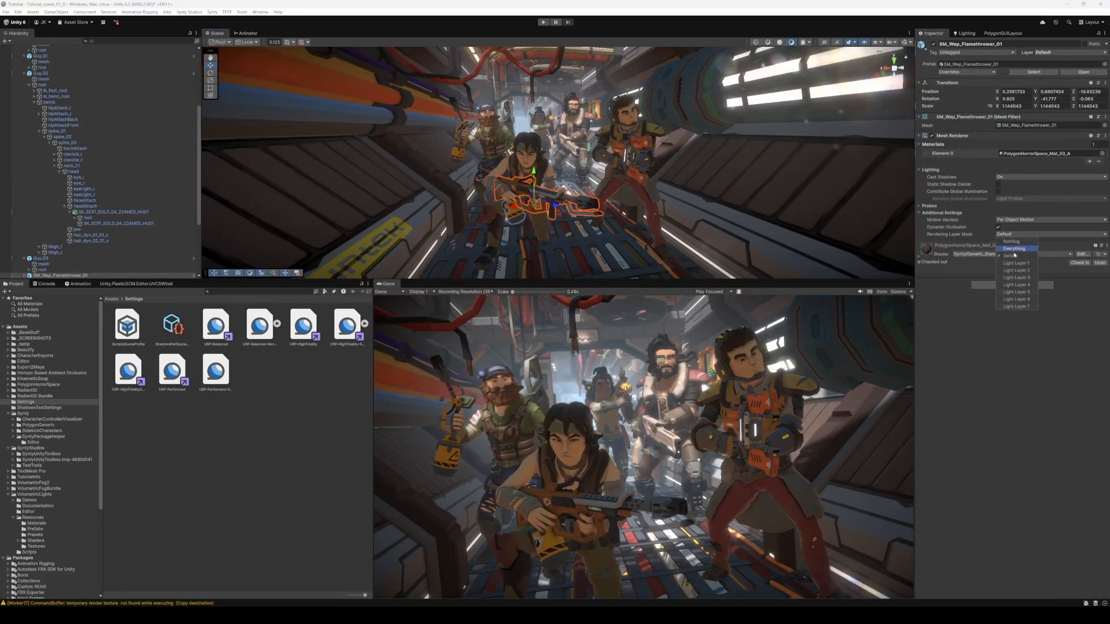
Assign character meshes to Light Layer 1 and limit the new rim light to that layer, setting its intensity.
{"action": "left_click", "coordinate": [45, 275]}
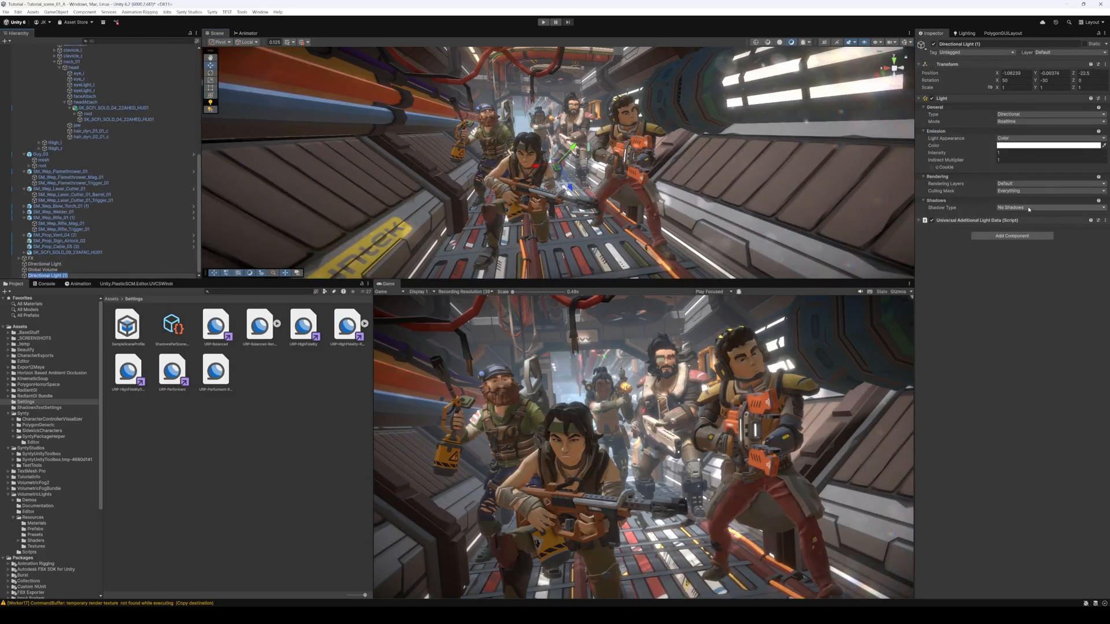
{"action": "left_click", "coordinate": [1047, 184]}
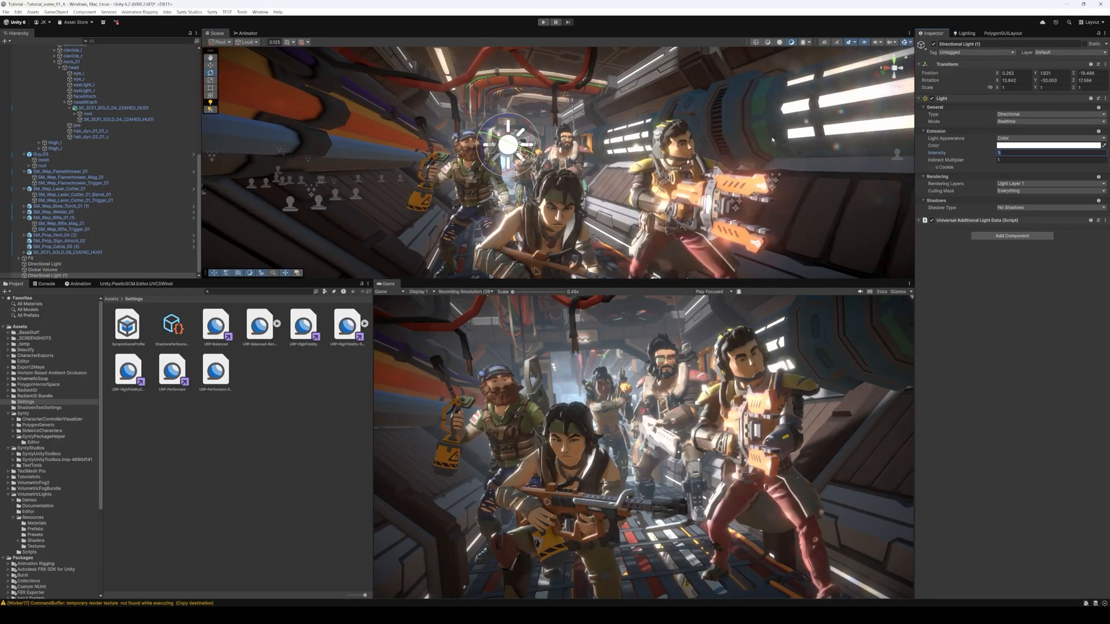
{"action": "left_click", "coordinate": [54, 12]}
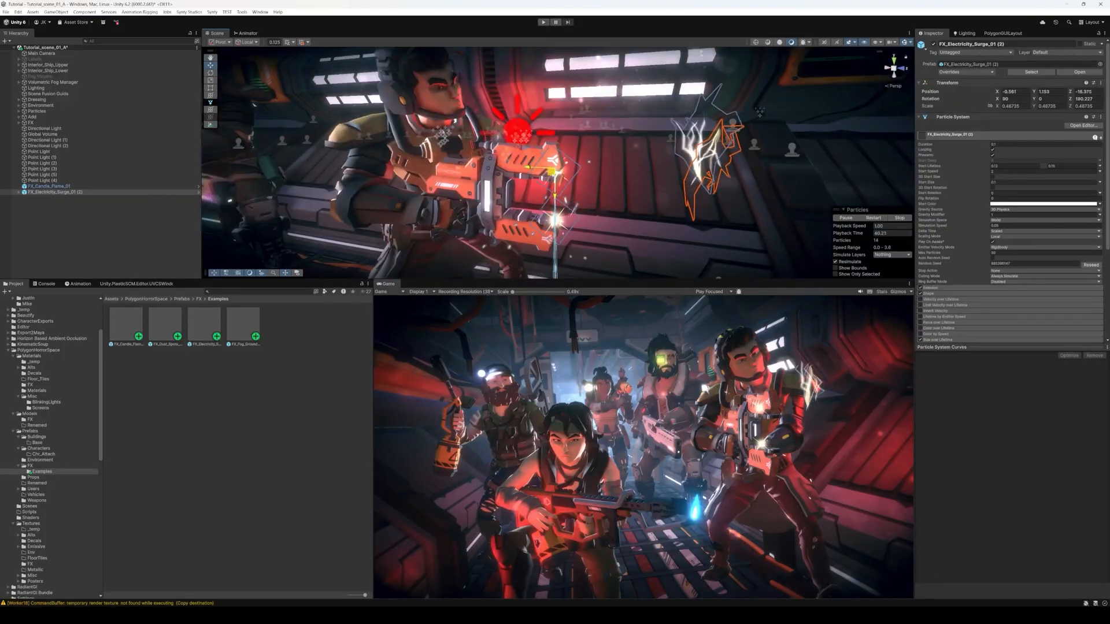
Drag FX_Dust_Spots_Small_01 and FX_Fog_Ground_01 prefabs into the corridor.
{"action": "left_click", "coordinate": [57, 198]}
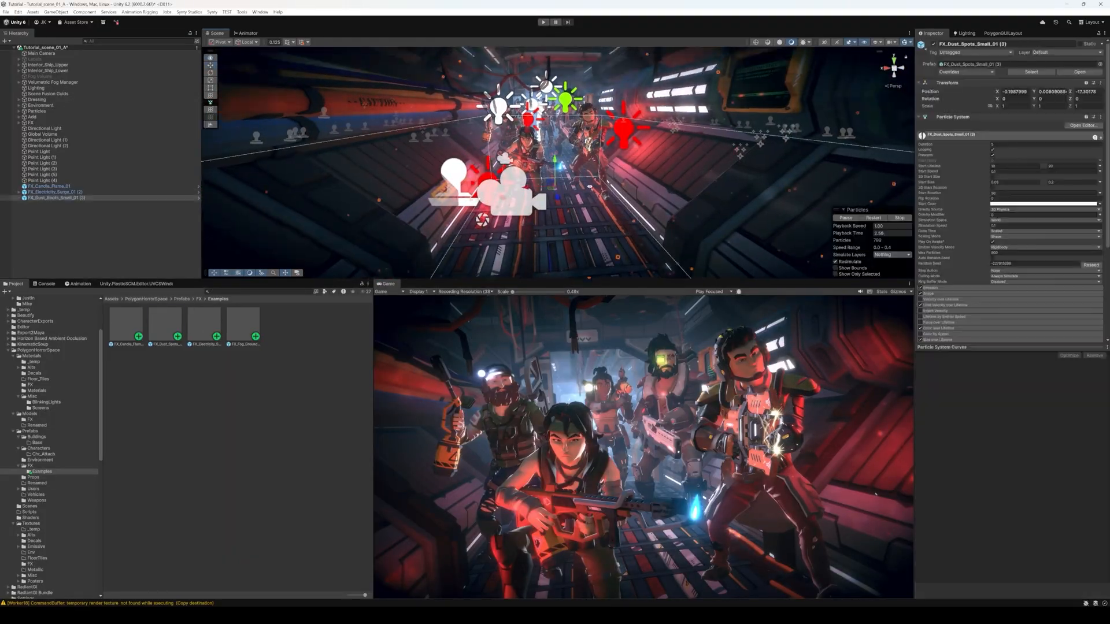
{"action": "left_click", "coordinate": [52, 203]}
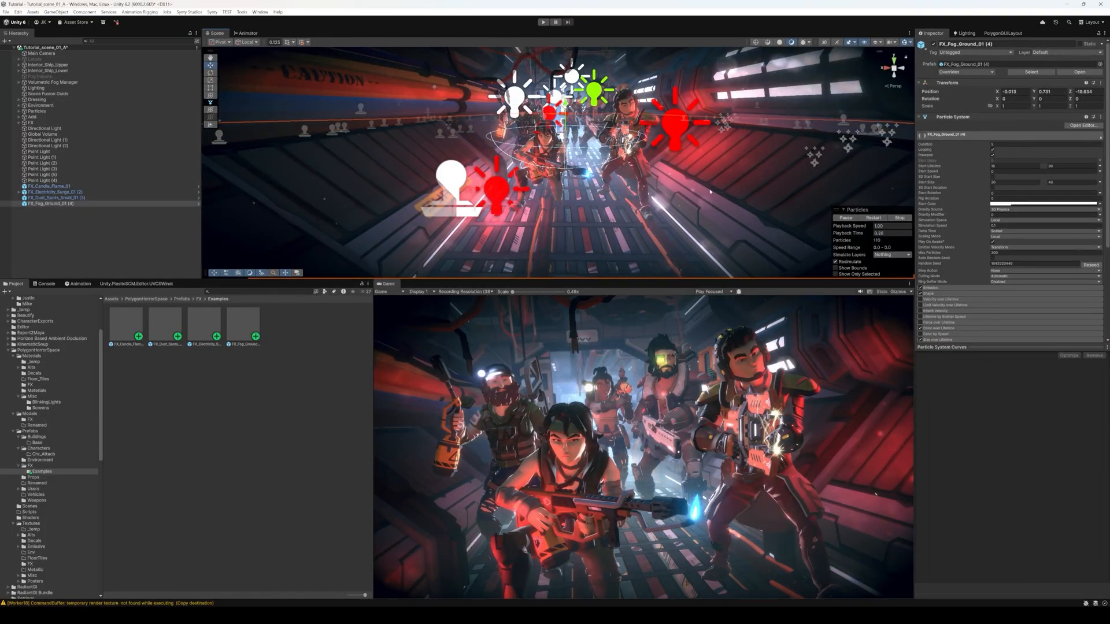